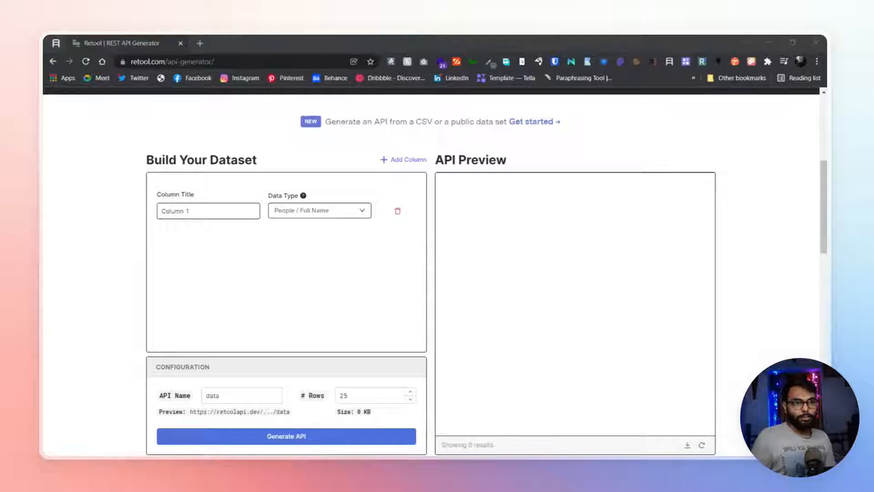
Step: Load 25 sample full-name rows into the API Preview and look over the page
{"action": "left_click", "coordinate": [286, 437]}
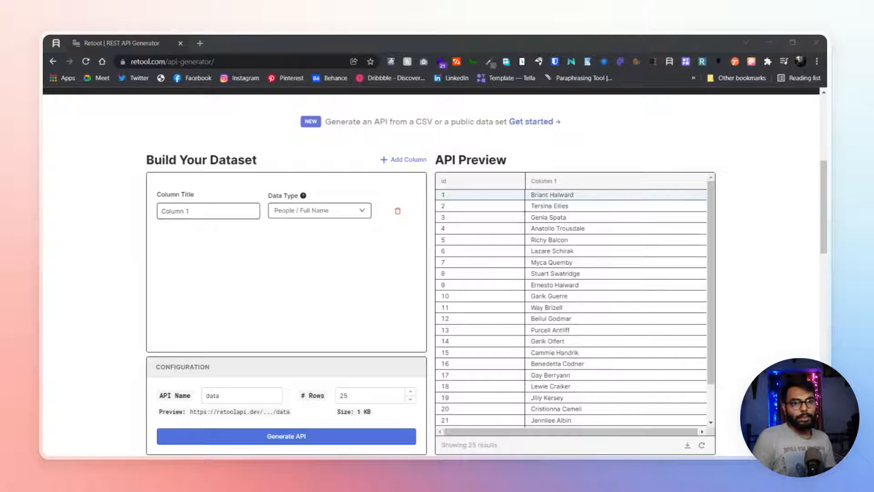
{"action": "scroll", "scroll_direction": "up", "scroll_amount": 3}
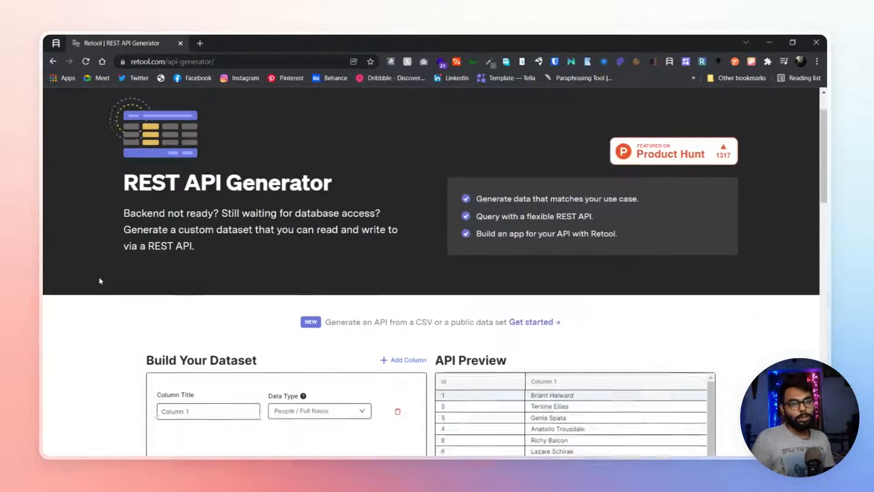
{"action": "scroll", "scroll_direction": "down", "scroll_amount": 3}
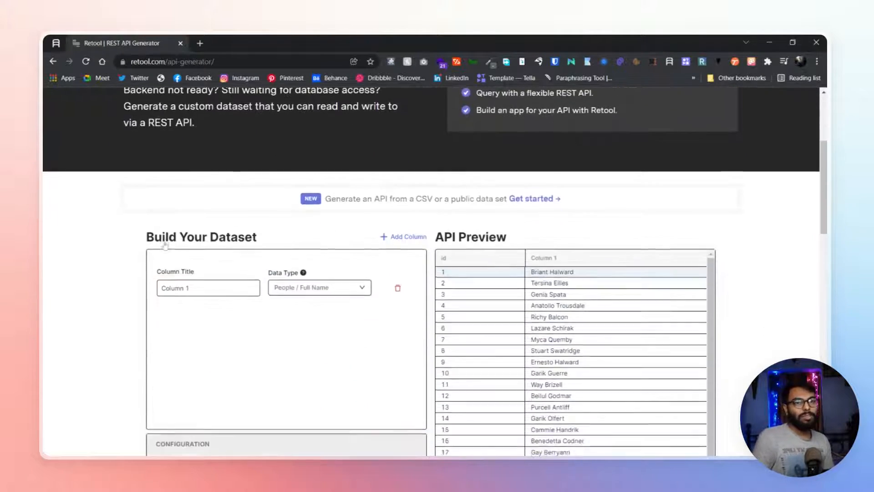
{"action": "scroll", "scroll_direction": "down", "scroll_amount": 3}
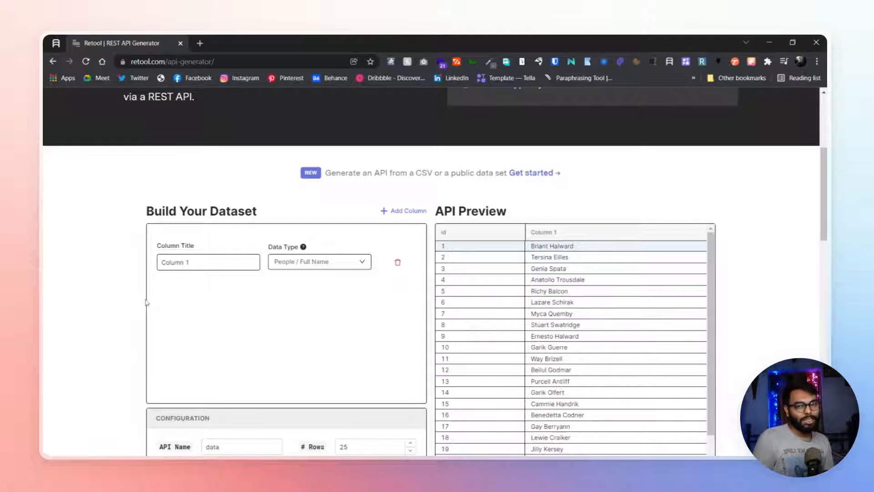
{"action": "scroll", "scroll_direction": "down", "scroll_amount": 3}
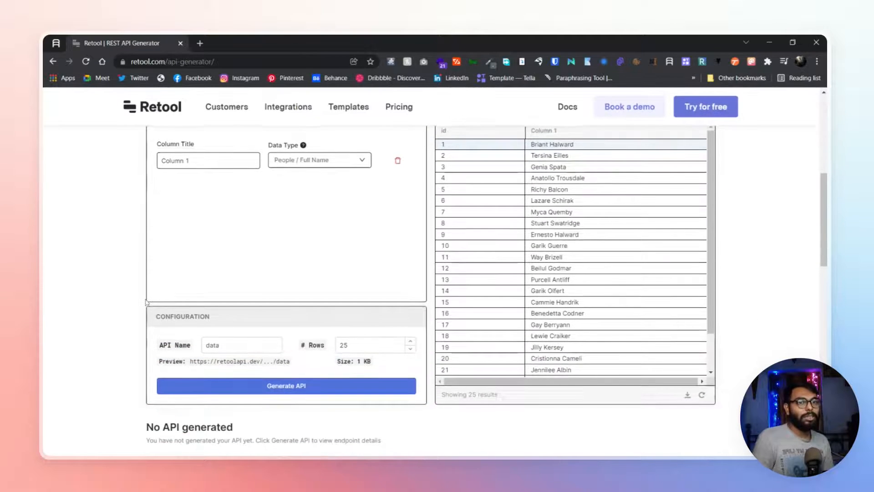
{"action": "scroll", "scroll_direction": "up", "scroll_amount": 3}
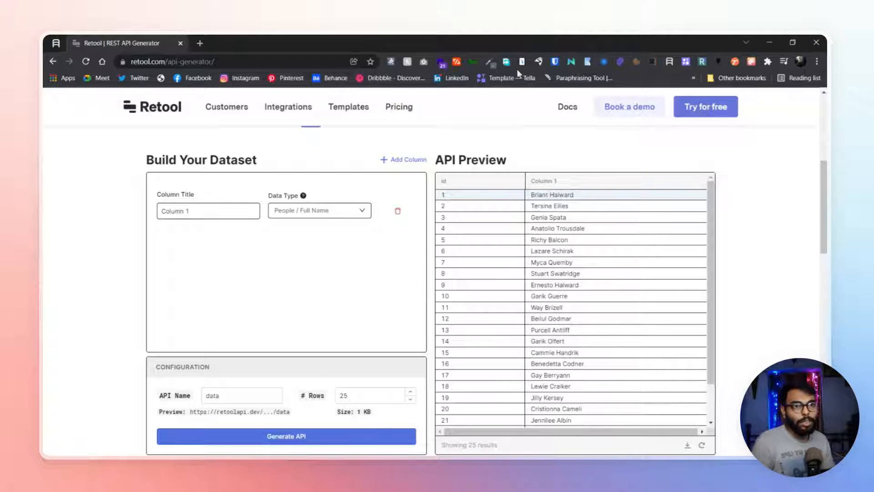
Step: Add a second and third column for Delivery Status and Email Address data
{"action": "left_click", "coordinate": [403, 159]}
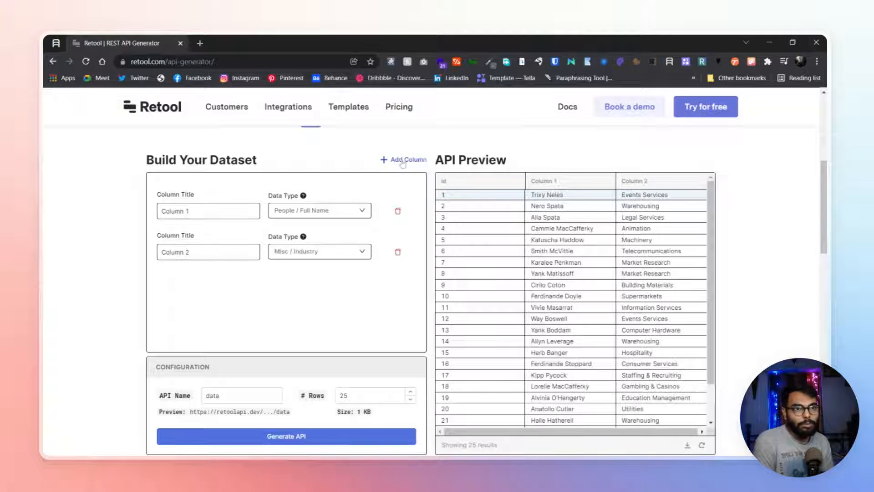
{"action": "left_click", "coordinate": [403, 160]}
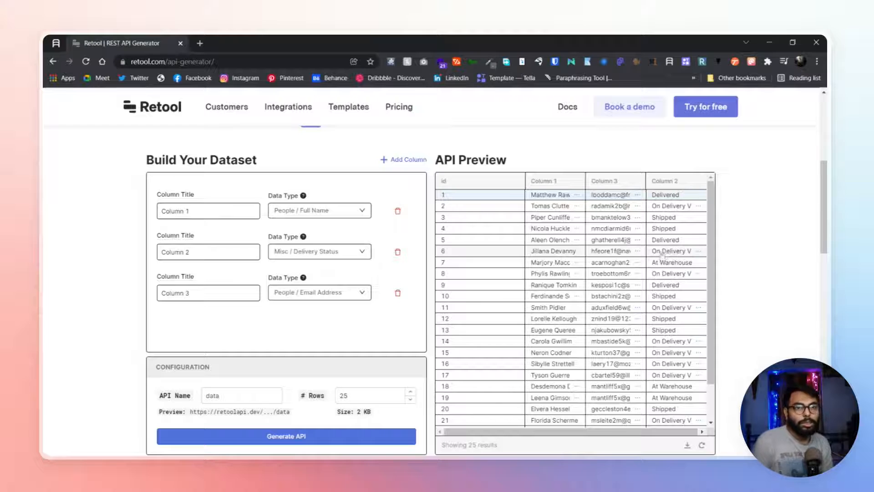
Step: Retitle the third (email address) column as 'email'
{"action": "triple_click", "coordinate": [207, 292]}
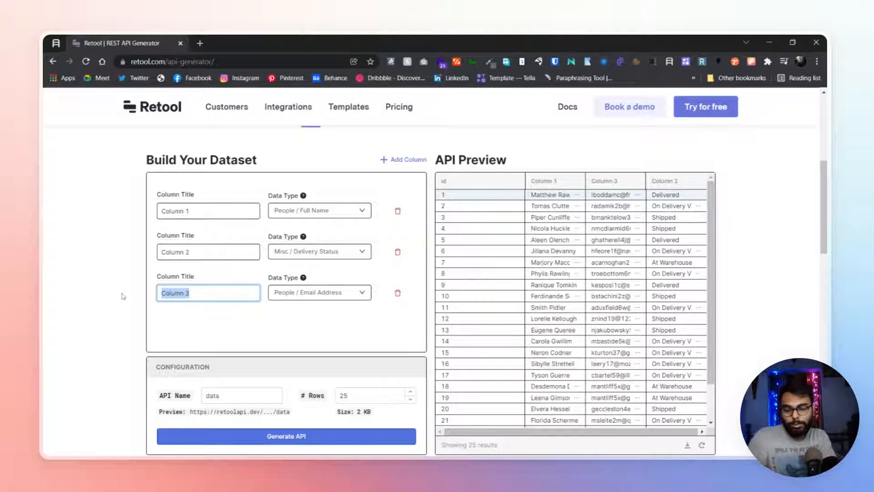
{"action": "type", "text": "e"}
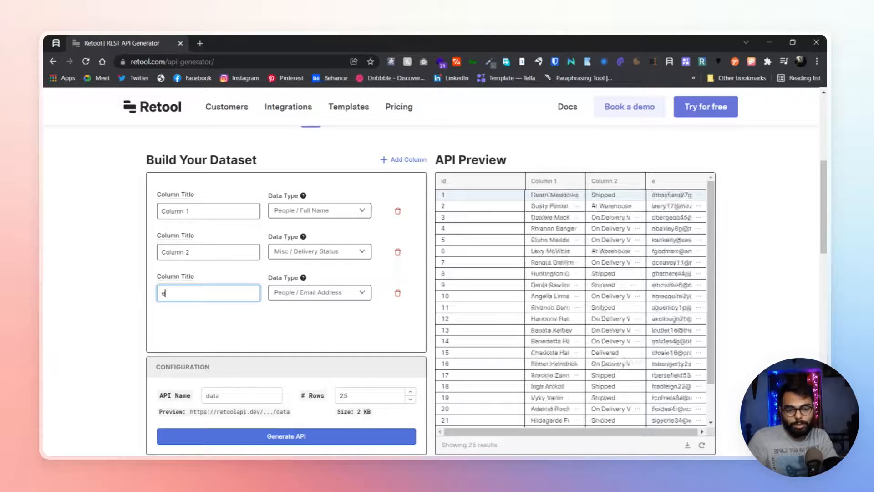
{"action": "type", "text": "m"}
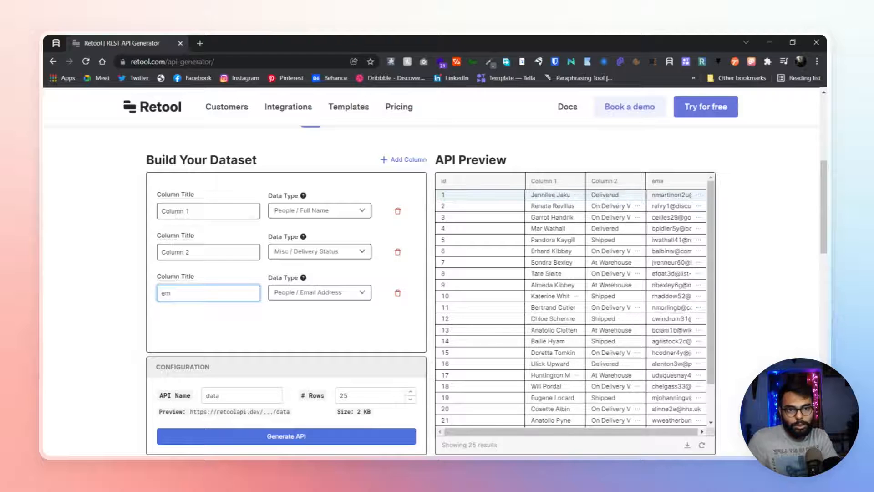
{"action": "type", "text": "ail"}
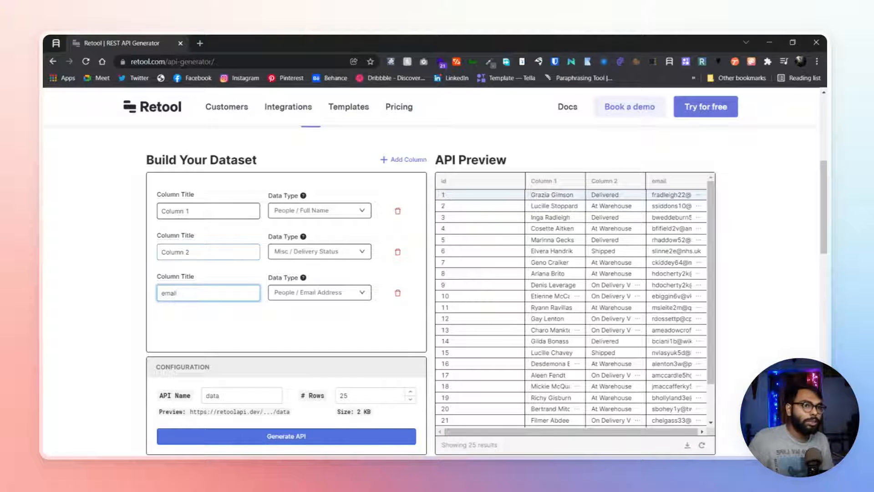
Step: Retitle the second (delivery status) column as 'delivery_sts'
{"action": "left_click", "coordinate": [207, 252]}
{"action": "type", "text": "delive"}
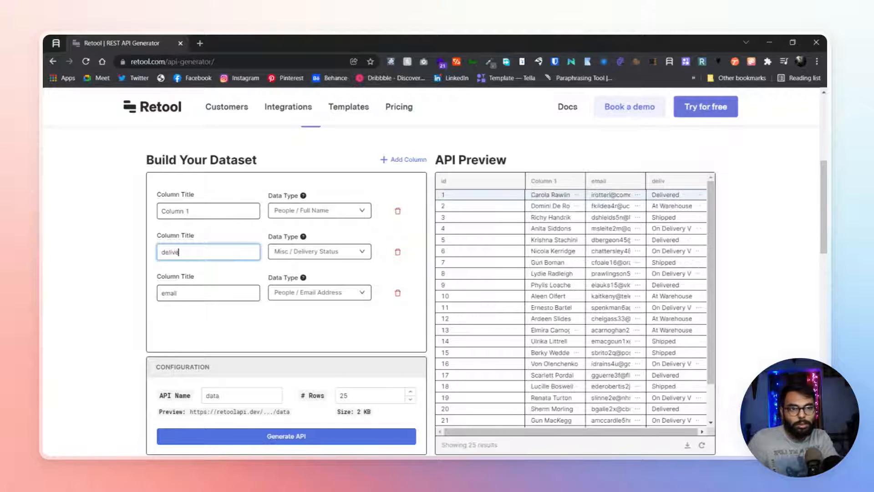
{"action": "type", "text": "ry"}
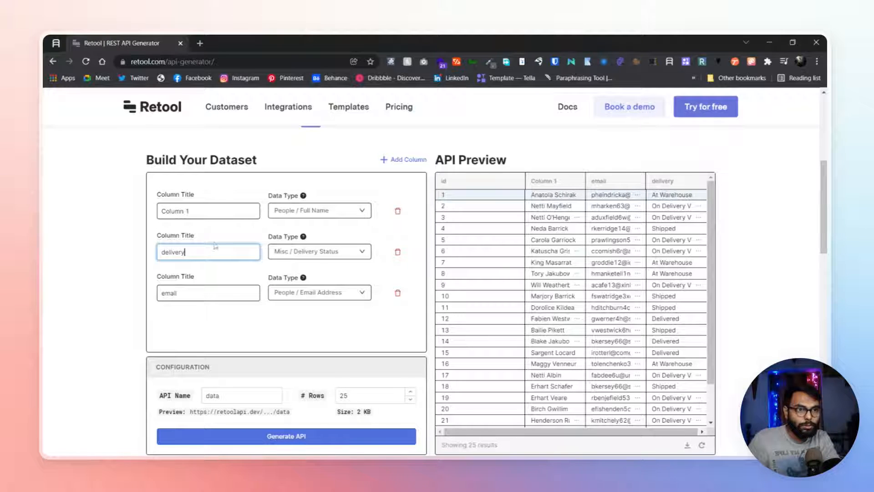
{"action": "mouse_move", "coordinate": [249, 234]}
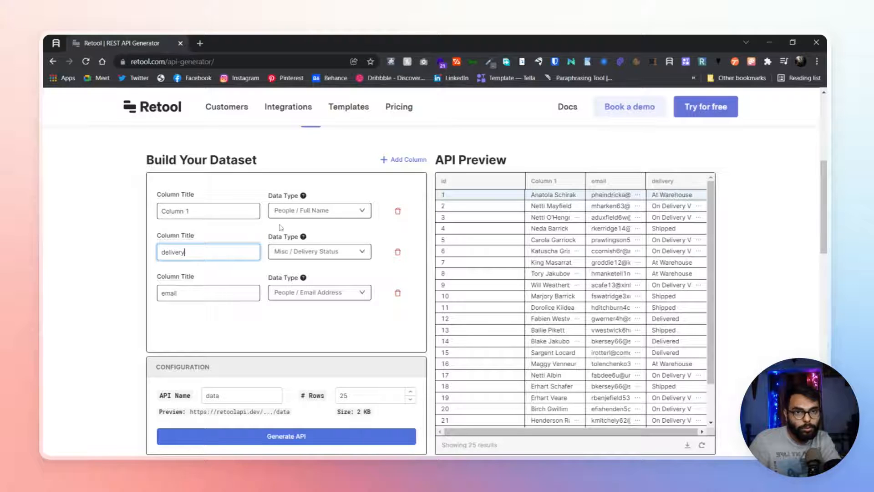
{"action": "type", "text": "_sta"}
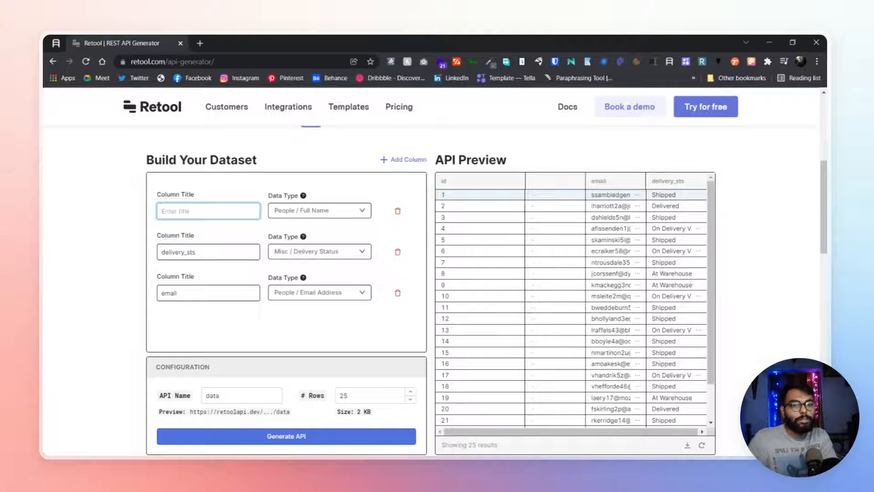
Step: Title the full-name column 'name' and move down to the # Rows field to set 10 rows
{"action": "type", "text": "nam"}
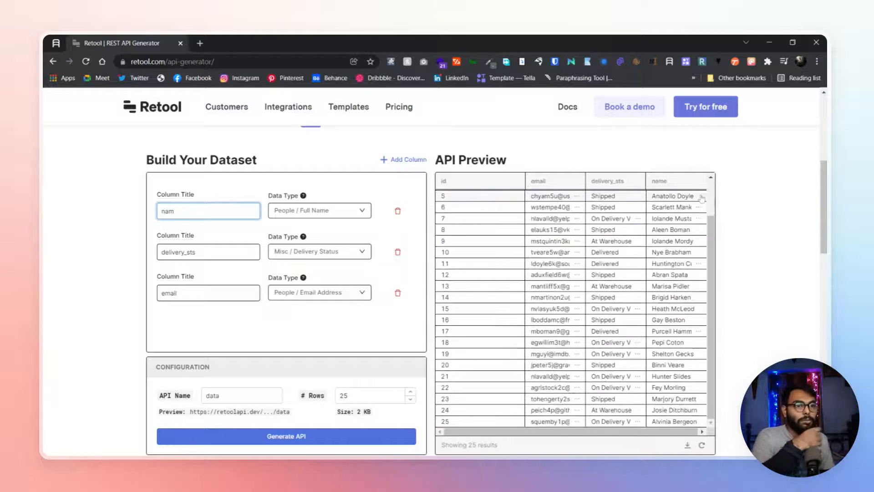
{"action": "scroll", "scroll_direction": "down", "scroll_amount": 3}
{"action": "type", "text": "10"}
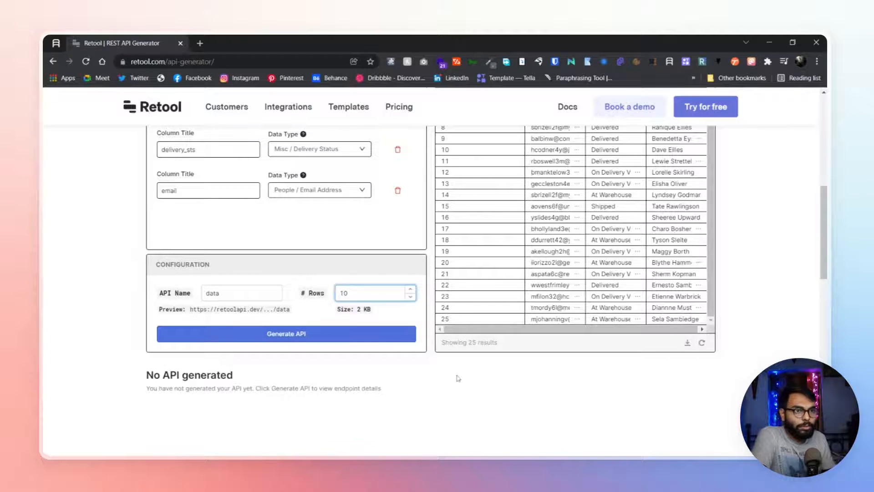
Step: Review the 10-row preview of email, delivery_sts and name data, then move to the API Name field
{"action": "scroll", "scroll_direction": "up", "scroll_amount": 3}
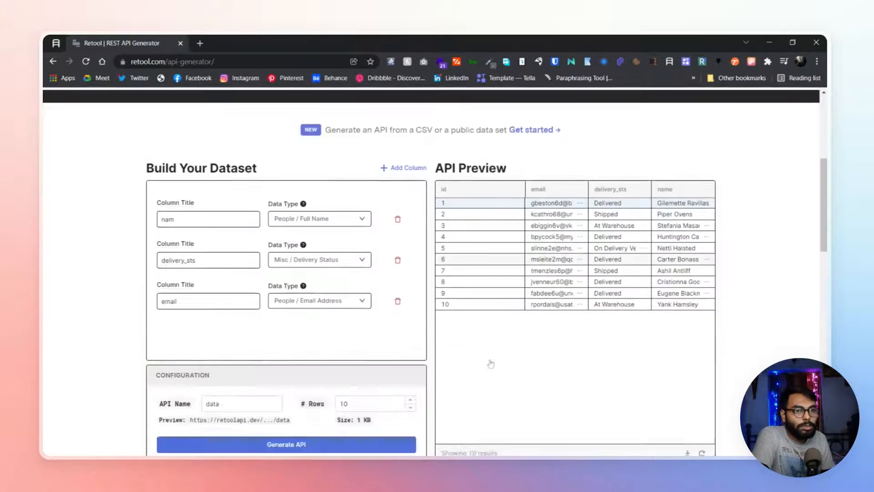
{"action": "scroll", "scroll_direction": "down", "scroll_amount": 3}
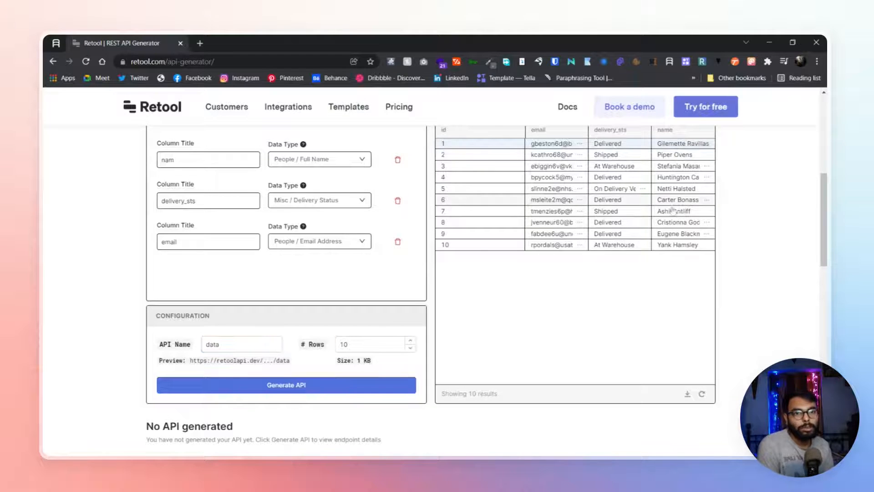
{"action": "left_click", "coordinate": [242, 344]}
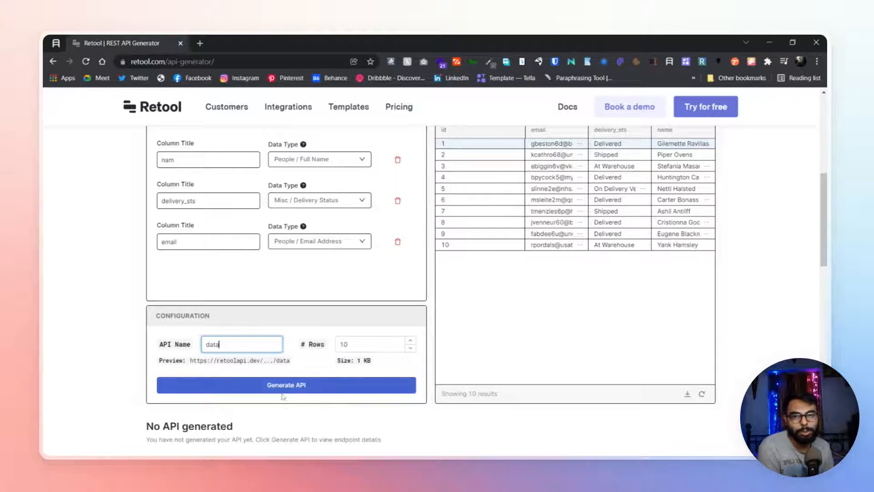
{"action": "mouse_move", "coordinate": [254, 435]}
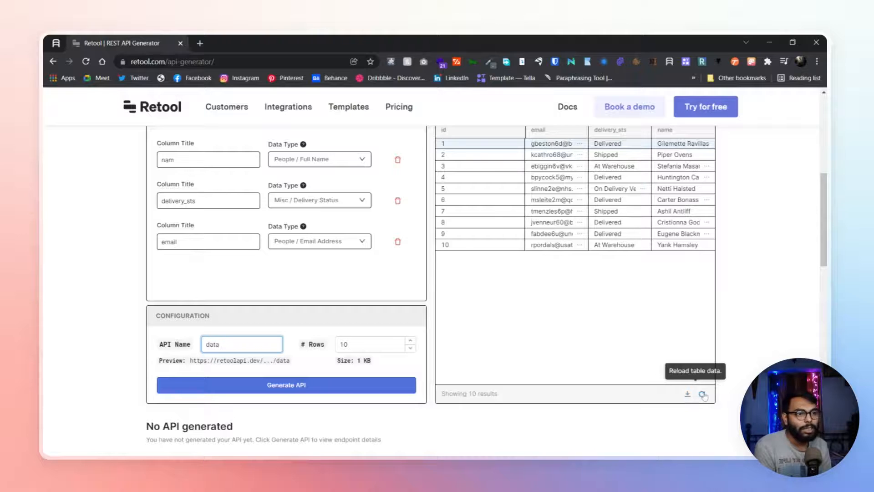
Step: Reload the 10 preview rows with fresh random names, emails and delivery statuses
{"action": "left_click", "coordinate": [703, 394]}
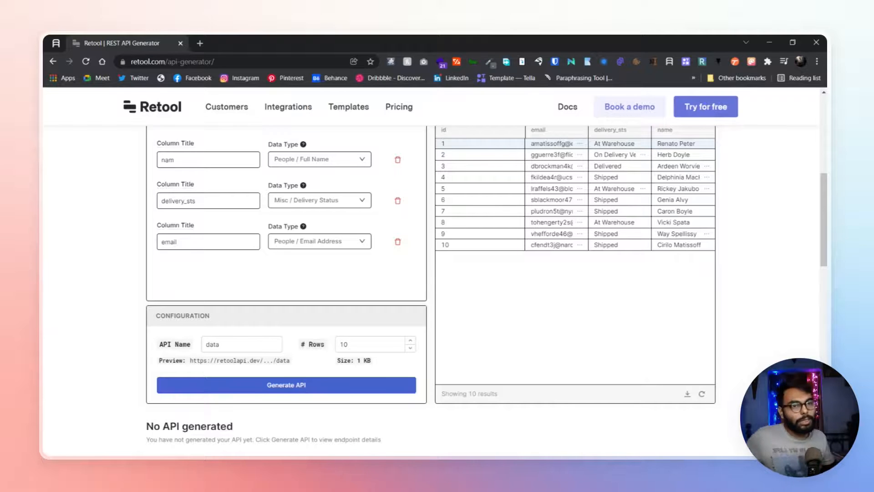
{"action": "scroll", "scroll_direction": "up", "scroll_amount": 3}
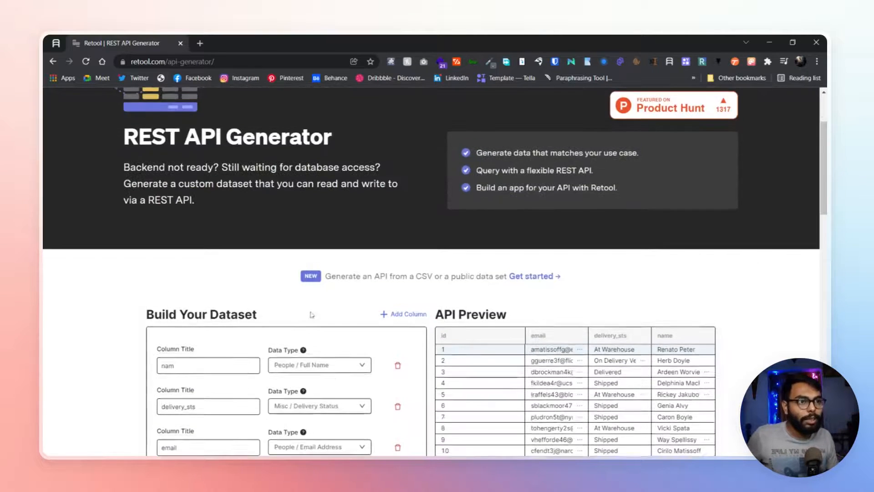
{"action": "scroll", "scroll_direction": "up", "scroll_amount": 3}
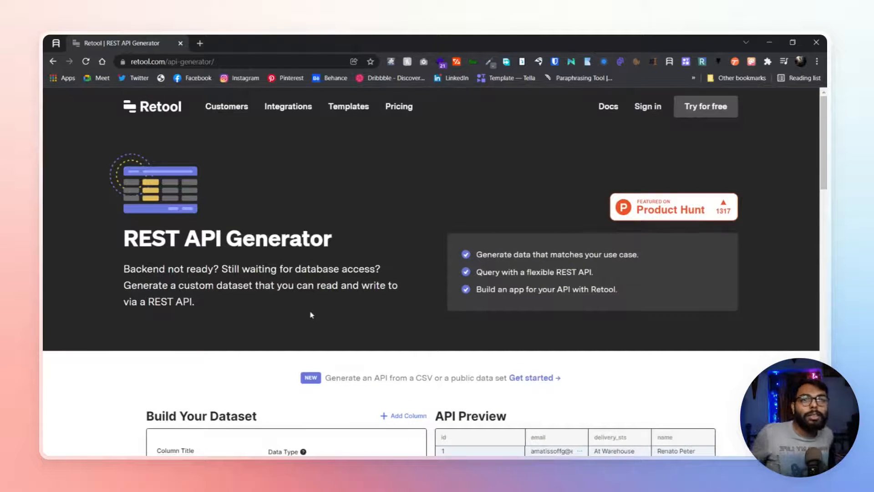